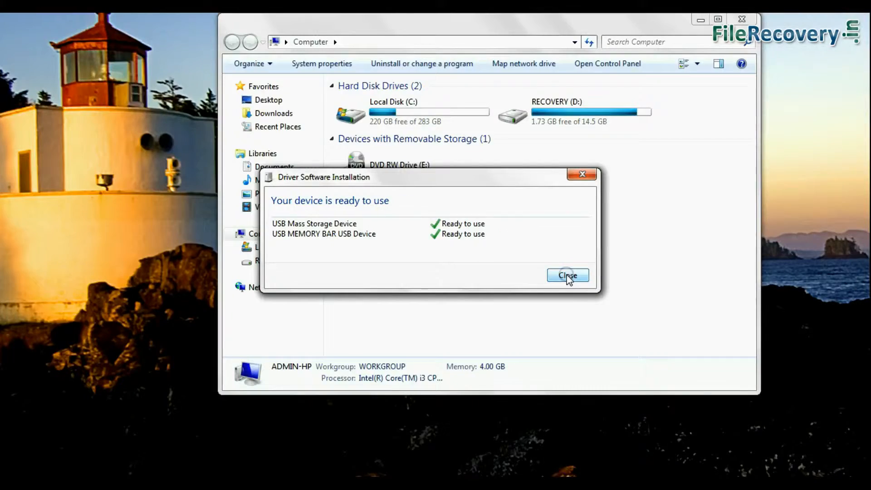
- Close the USB driver installation notice and open Disk Management in Computer Management
click(567, 275)
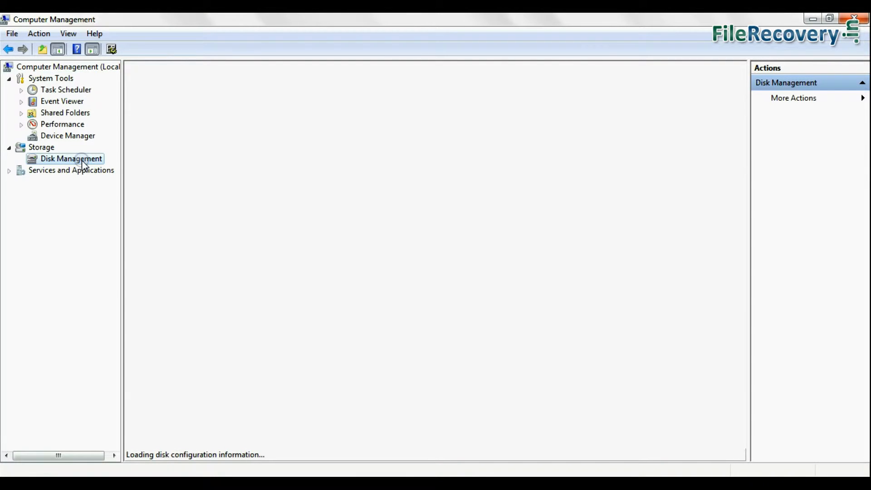
click(71, 158)
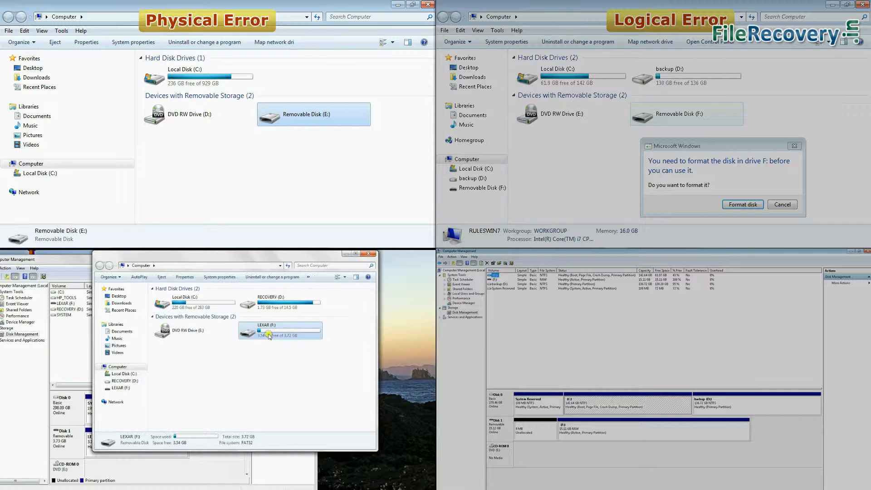
- Open the LEXAR (F:) removable drive from the Computer window
double_click(281, 331)
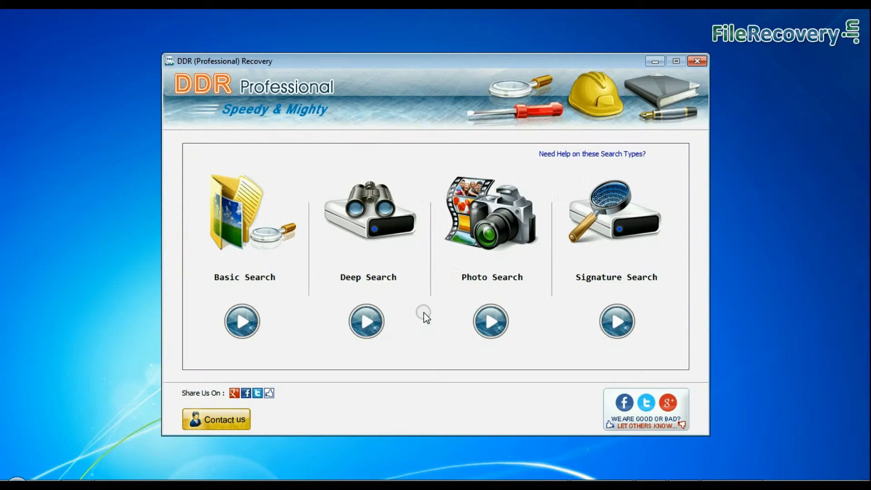
mouse_move(187, 96)
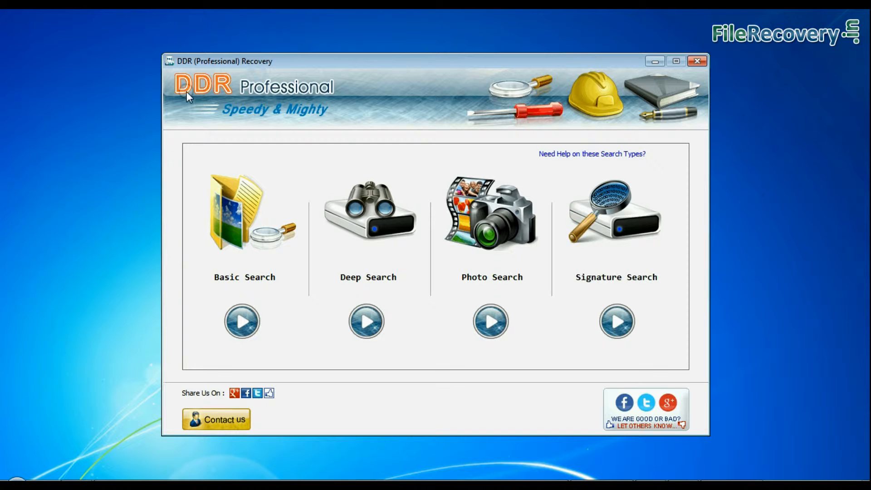
mouse_move(322, 103)
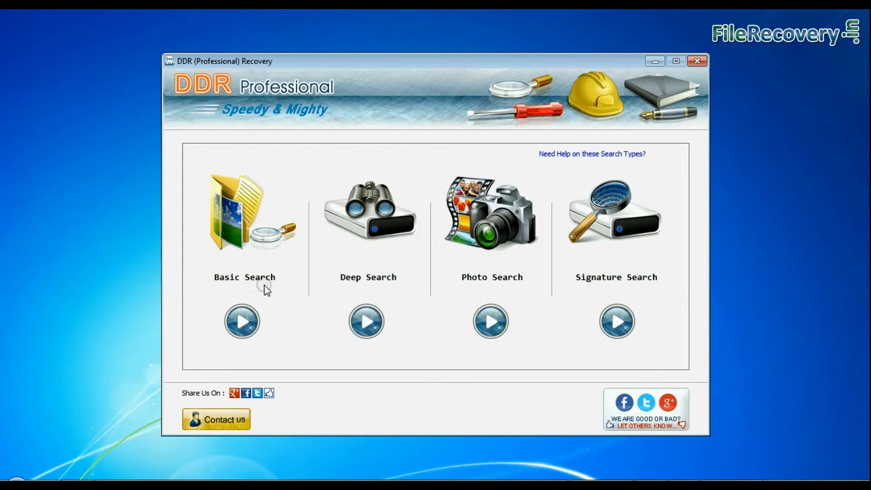
mouse_move(509, 290)
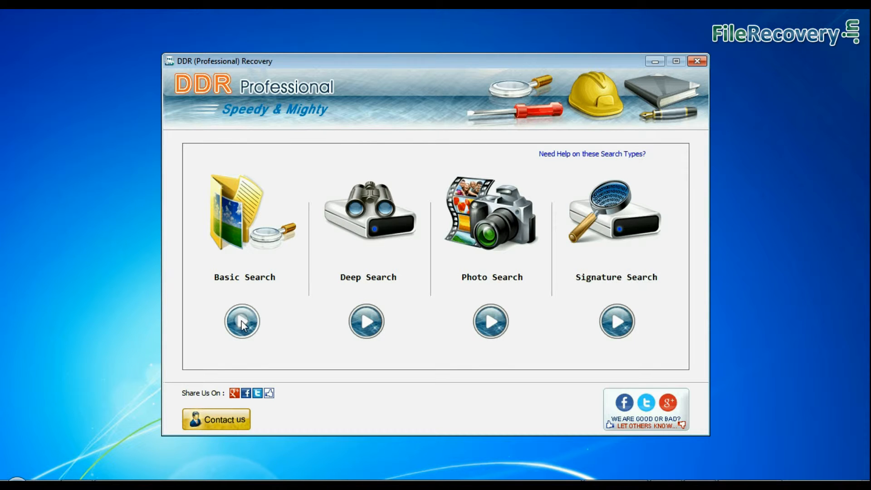
- Start a Basic Search and select the removable drive's Partition - 1 (FAT32)
click(242, 321)
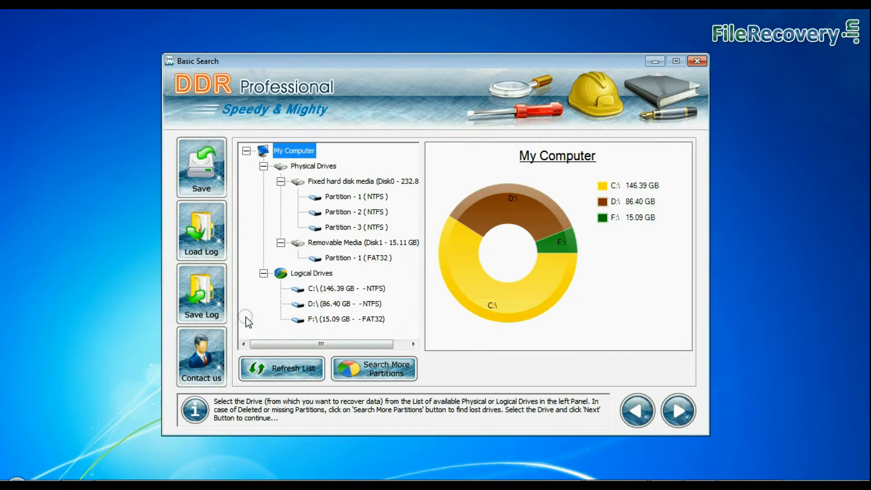
click(312, 166)
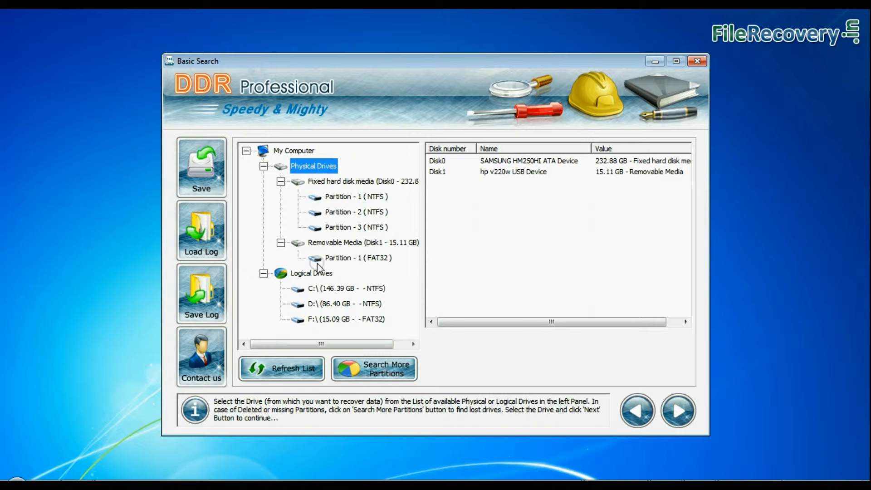
click(358, 257)
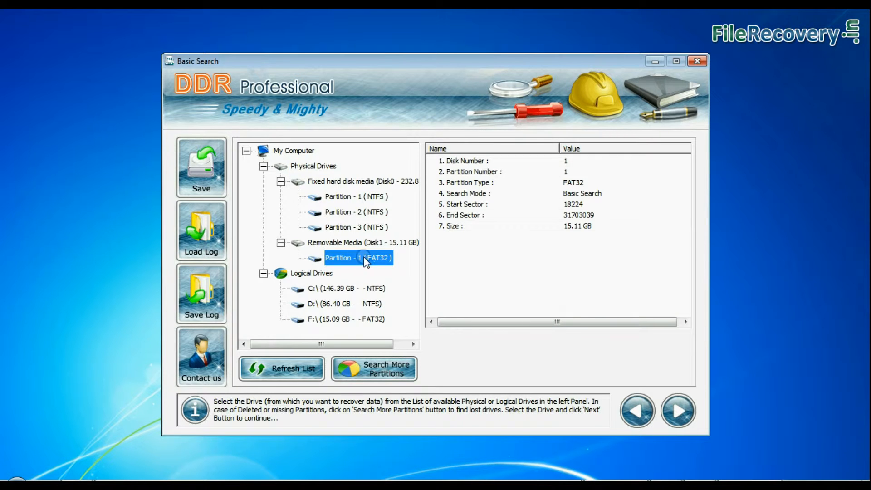
mouse_move(381, 264)
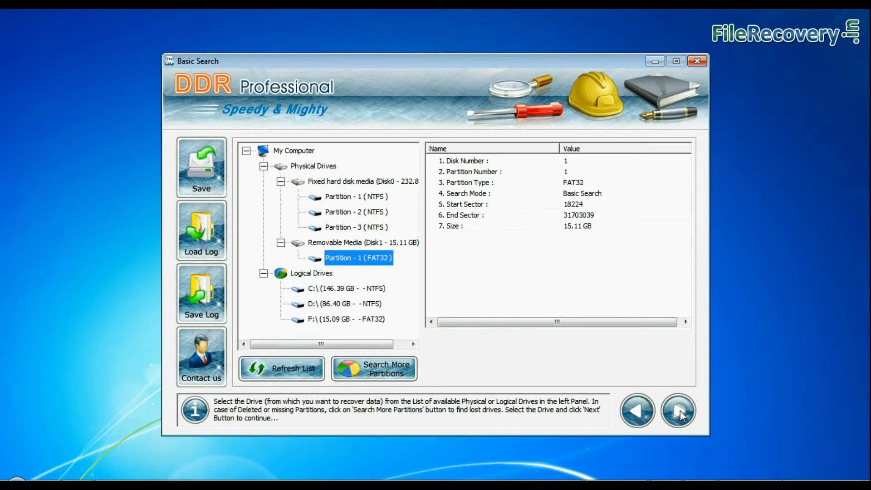
- Scan the FAT32 partition, then check the DIR1 and DDR_Miscellaneous folders
click(678, 411)
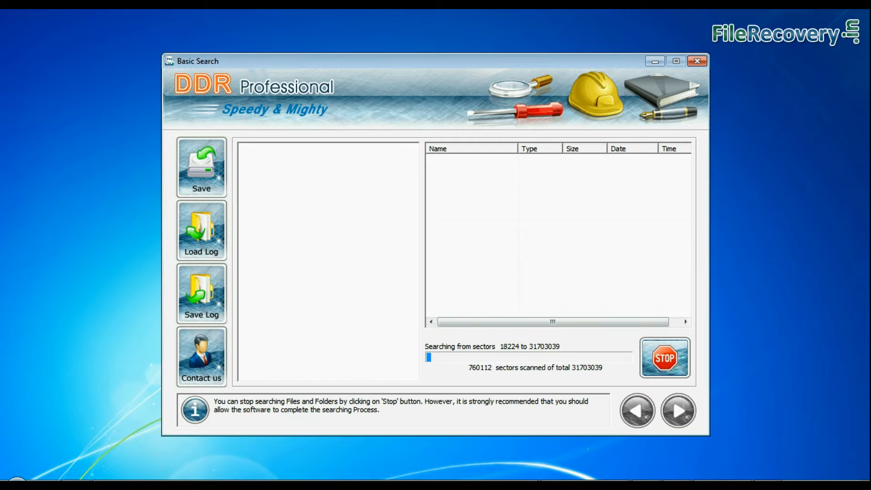
click(664, 357)
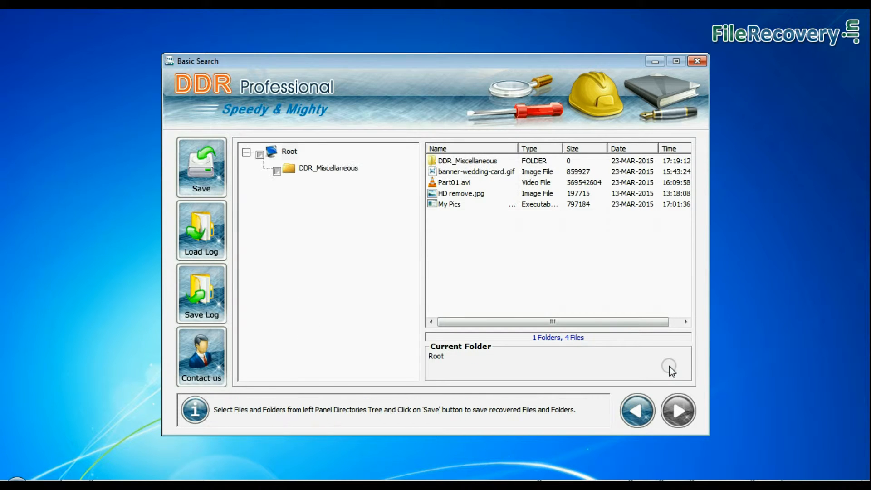
mouse_move(670, 381)
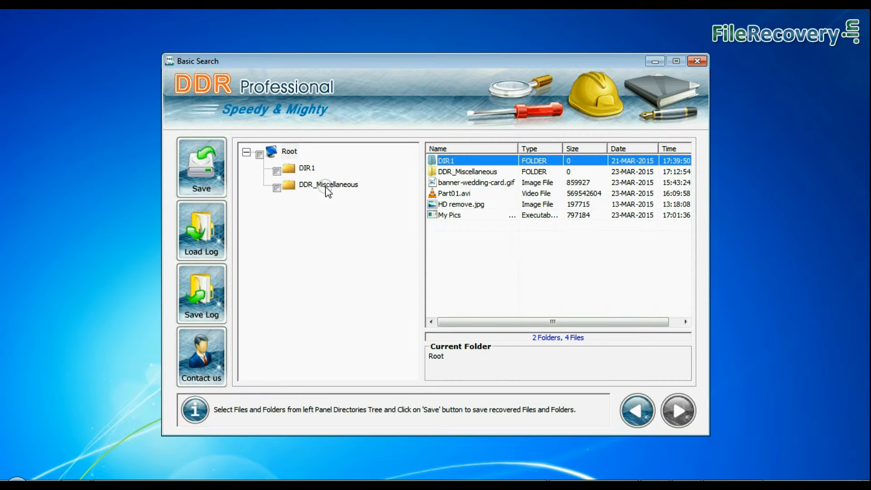
click(307, 168)
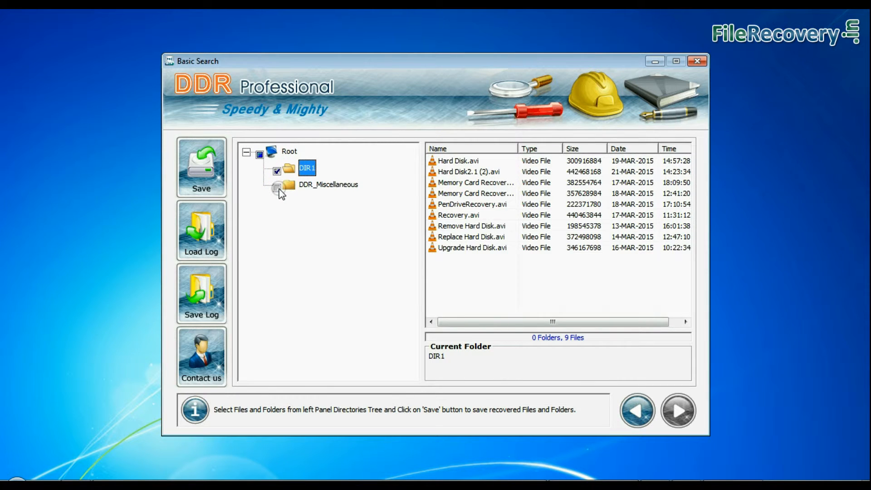
click(277, 185)
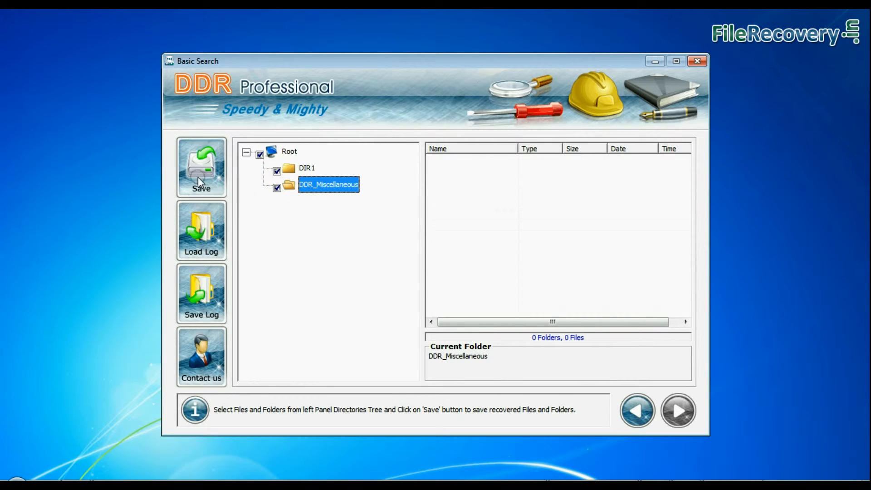
- Save the checked recovered folders to D:\Recovered Data, accepting the destination warning
click(201, 167)
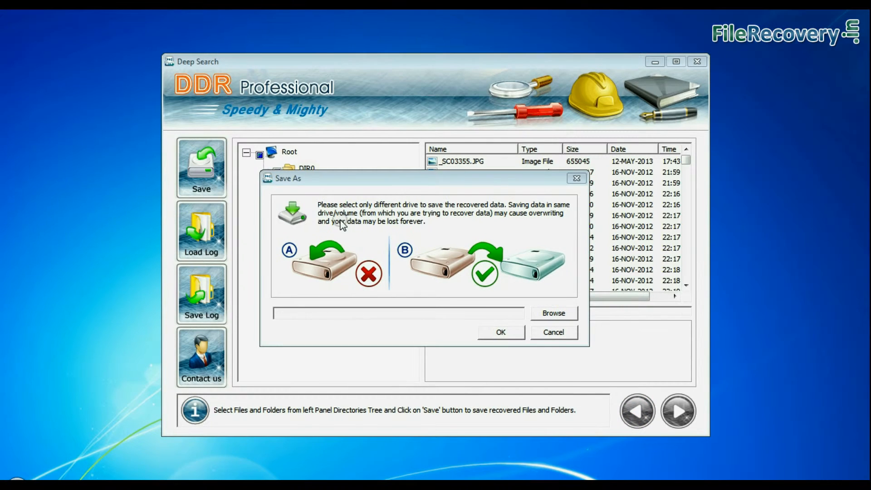
mouse_move(406, 213)
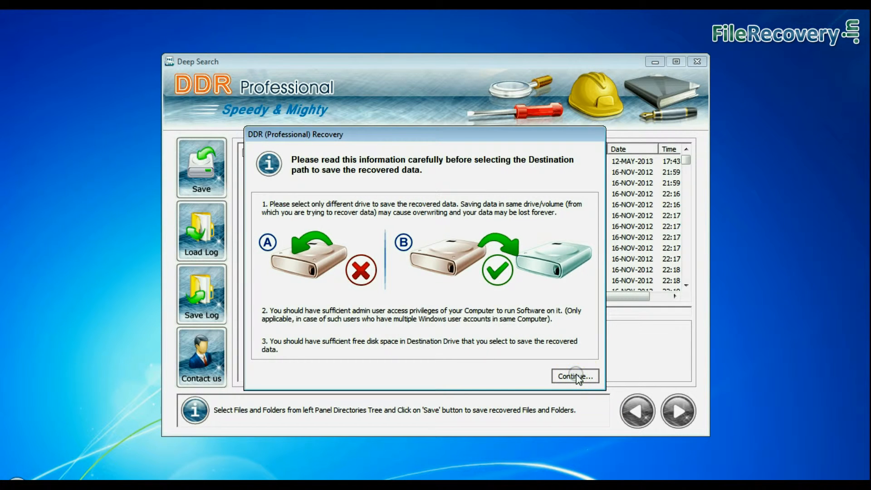
click(574, 376)
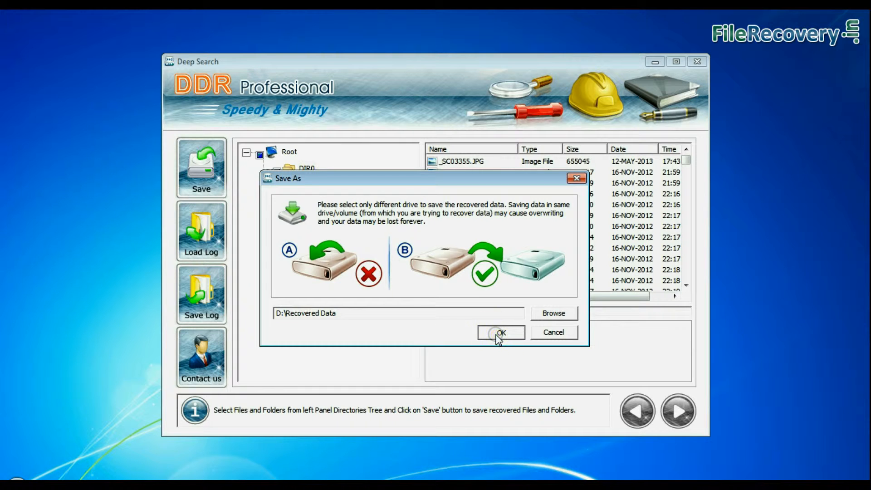
click(499, 332)
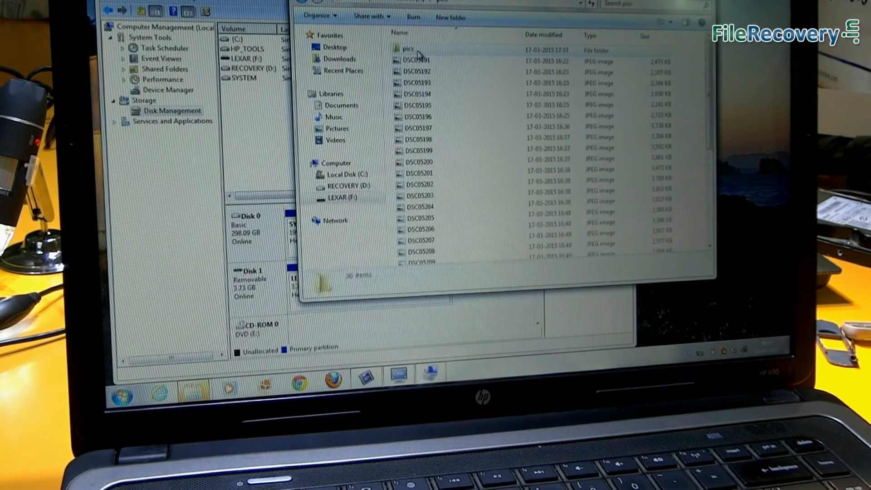
- Copy the pics folder and paste it into D:\Data Recovery\Images
right_click(408, 50)
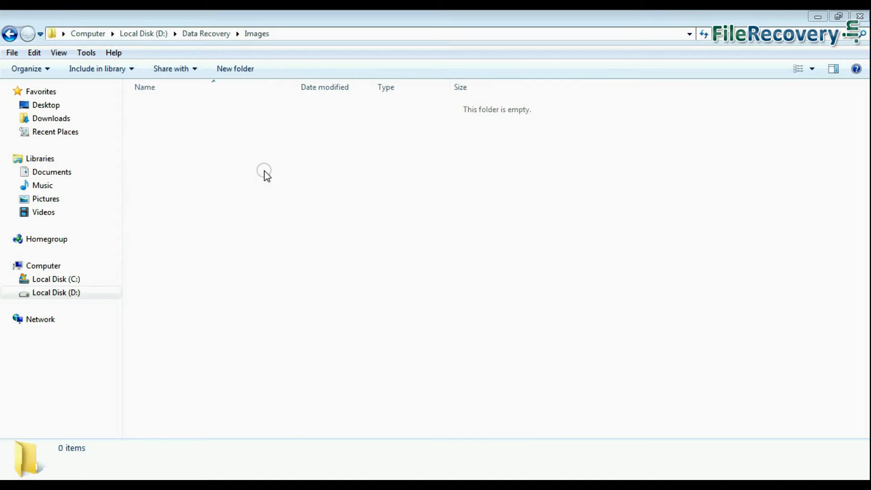
right_click(264, 171)
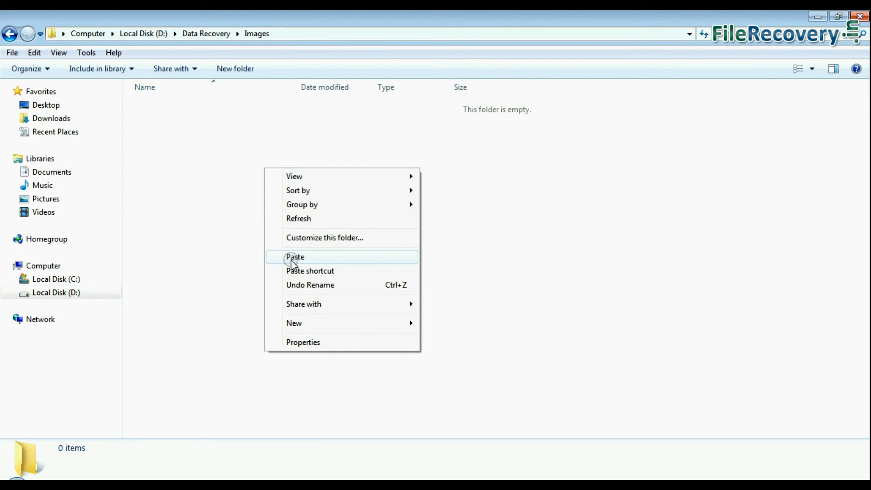
click(295, 257)
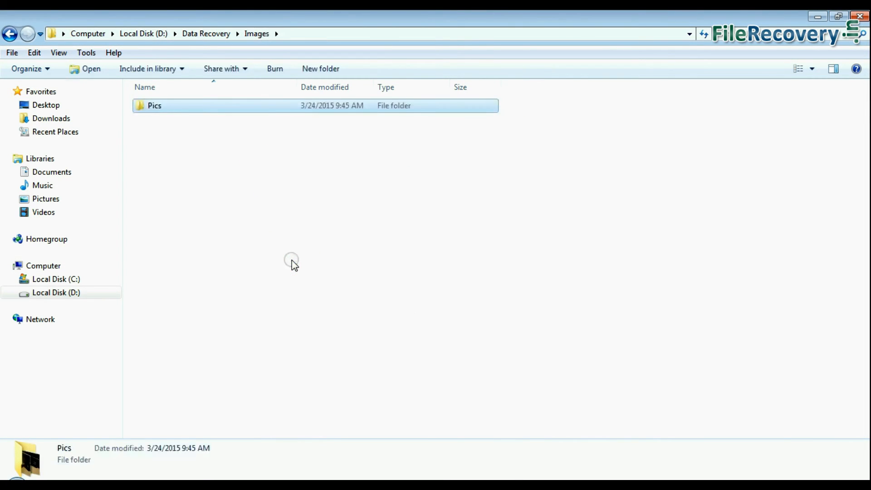